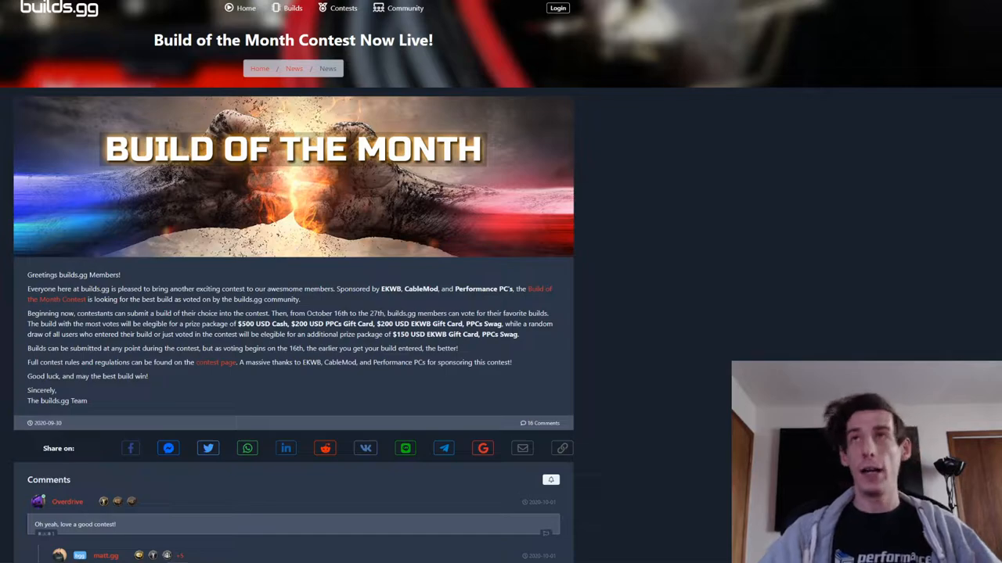
Sign in to the builds.gg account from the top navigation Login link.
click(557, 8)
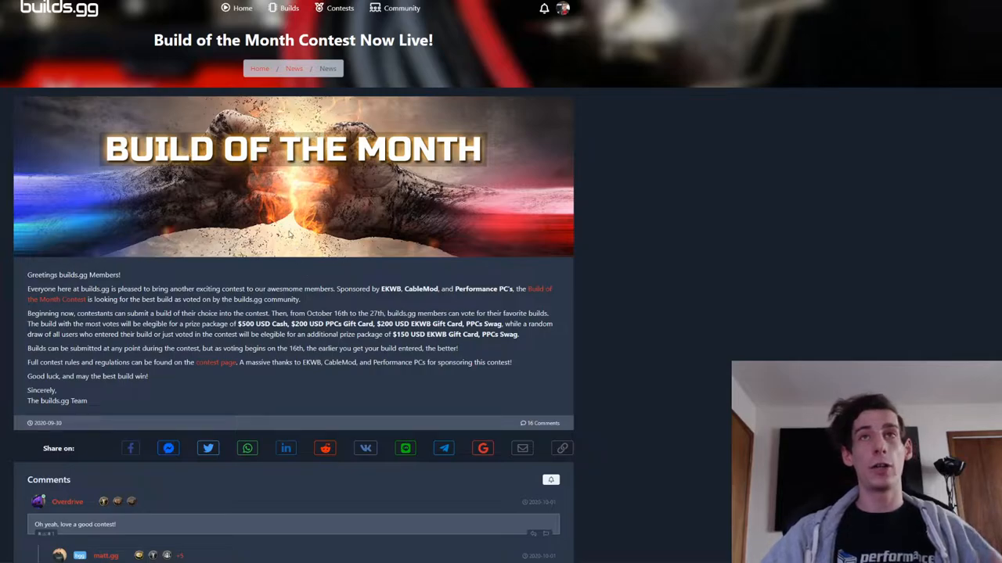
mouse_move(670, 323)
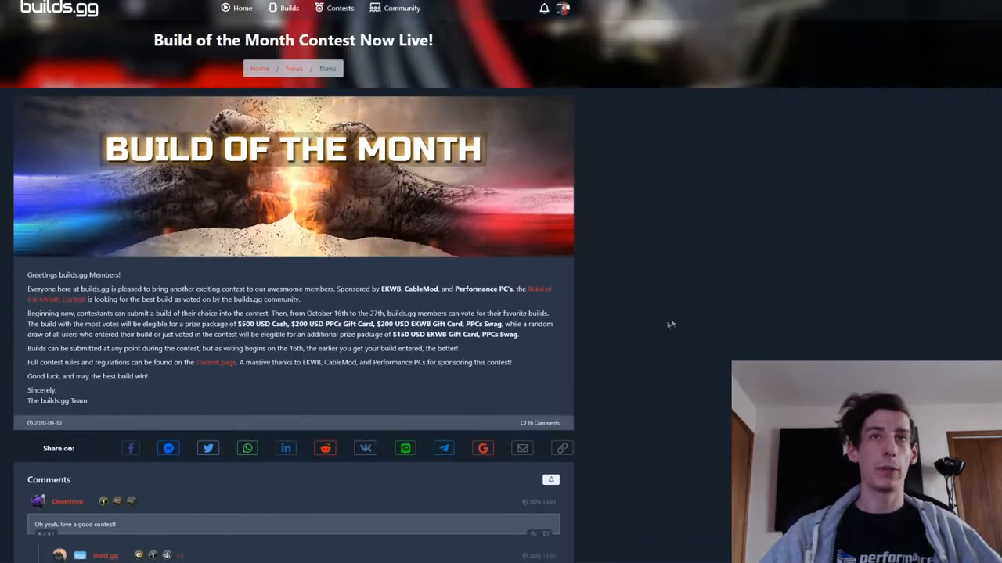
mouse_move(230, 376)
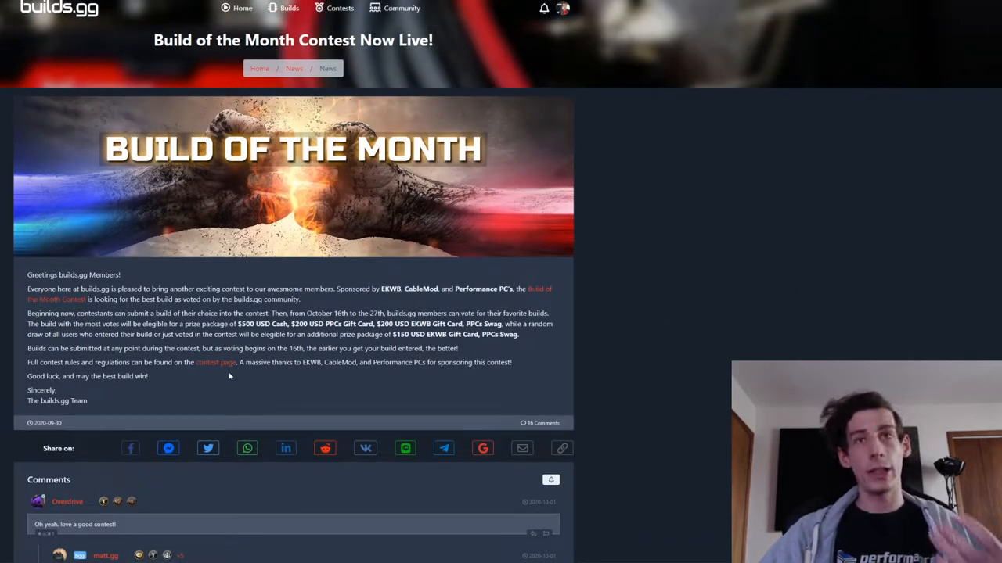
Go to the October 2020 contest page and review its rules and Ranking table.
click(216, 362)
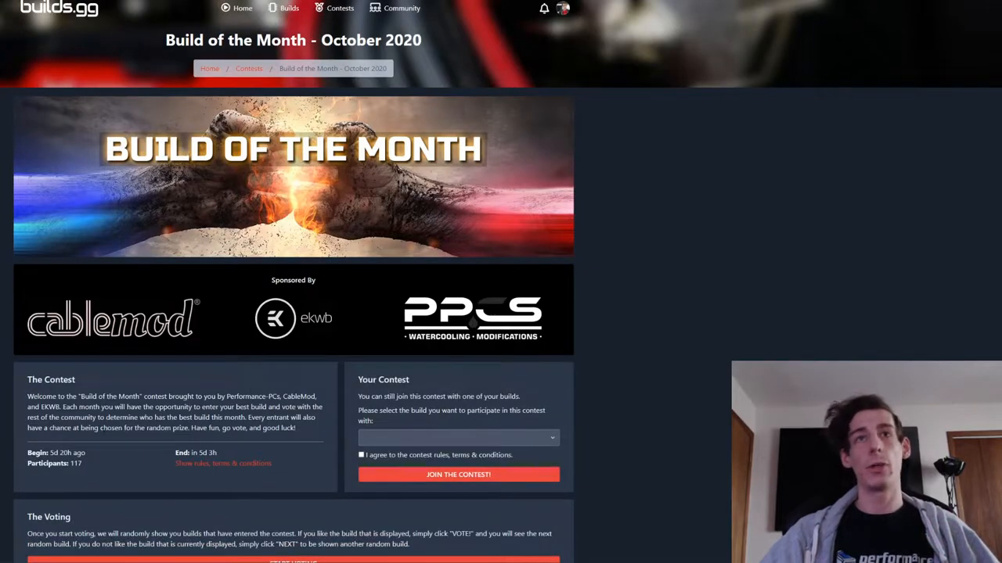
scroll(down, 3)
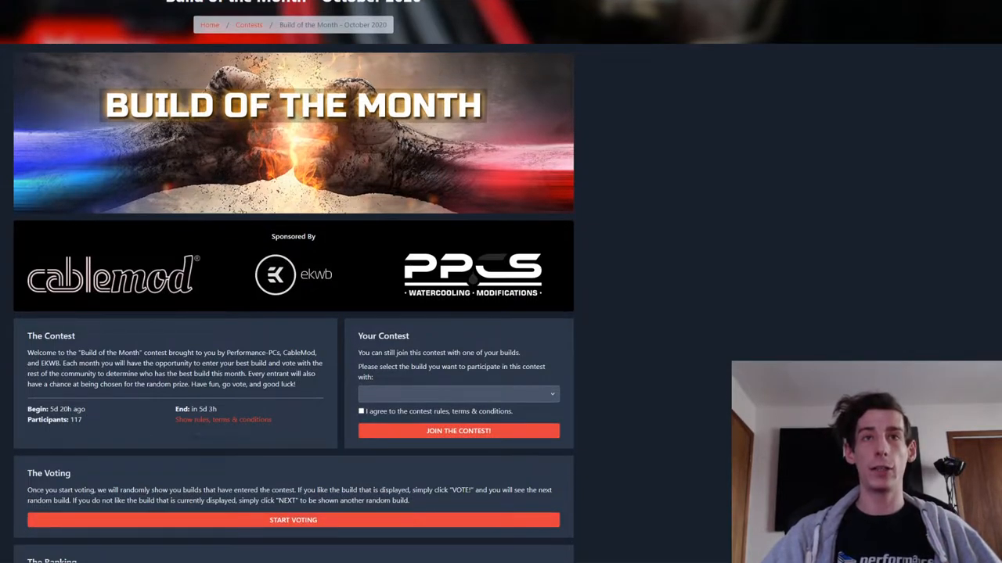
scroll(down, 3)
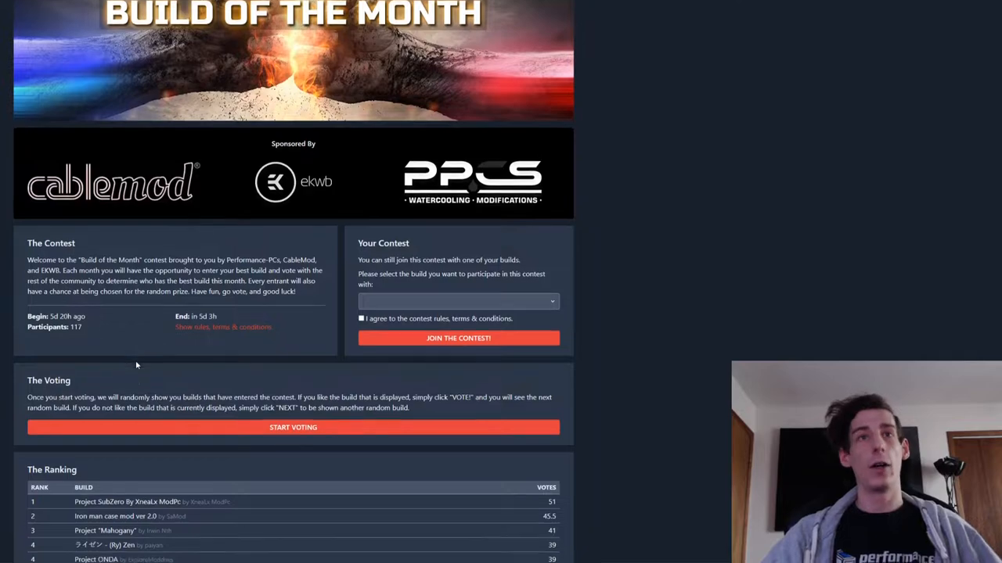
scroll(down, 3)
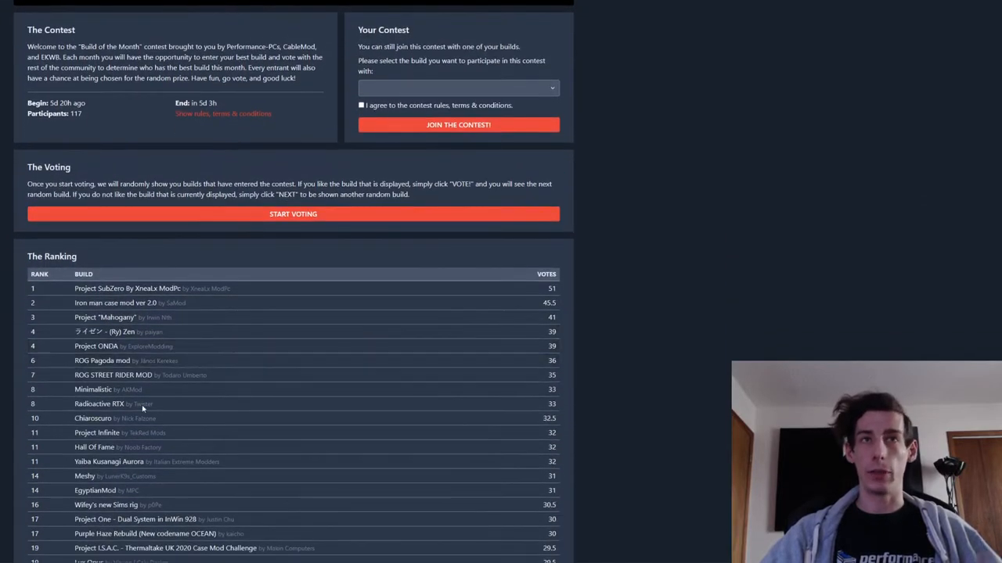
scroll(up, 3)
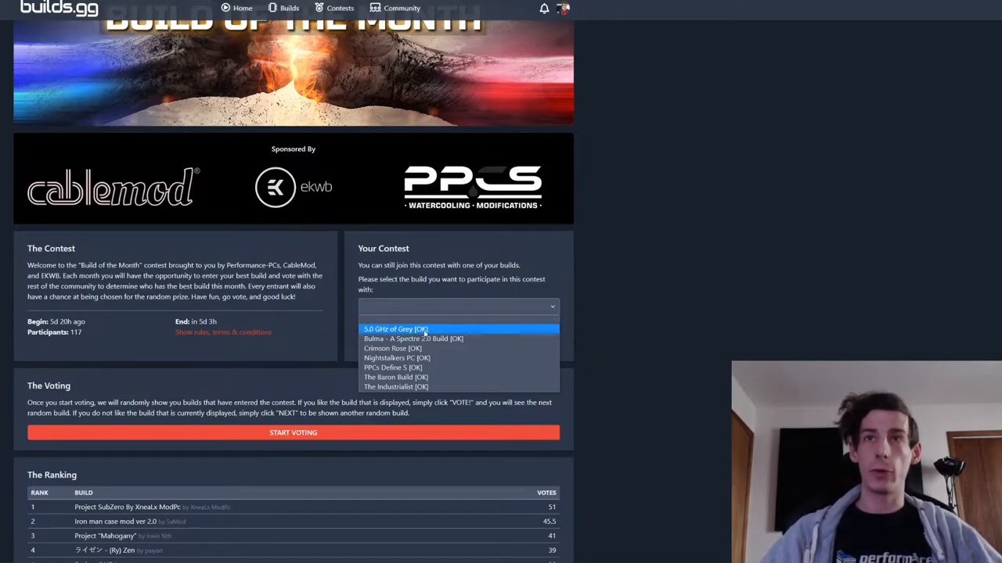
mouse_move(414, 338)
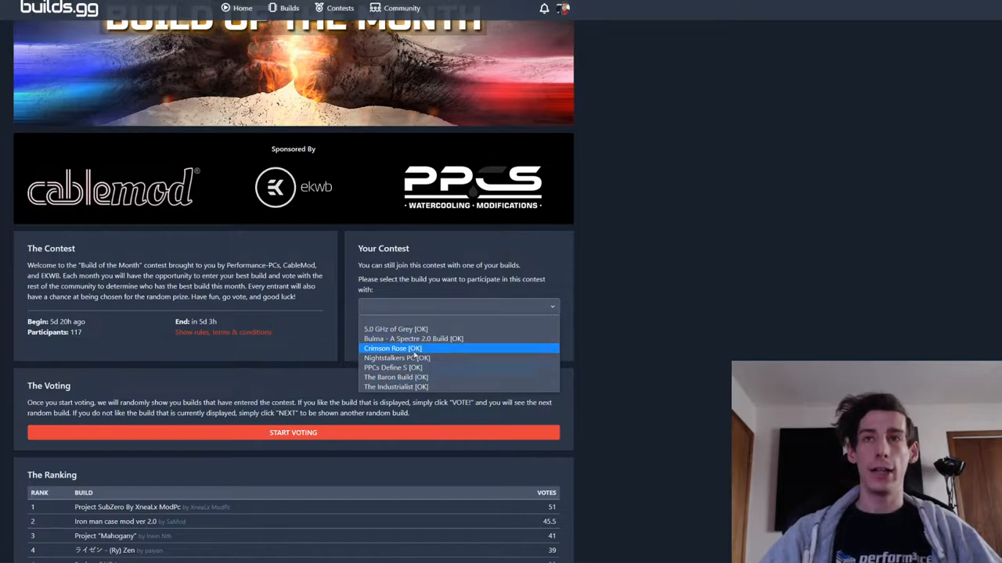
mouse_move(458, 339)
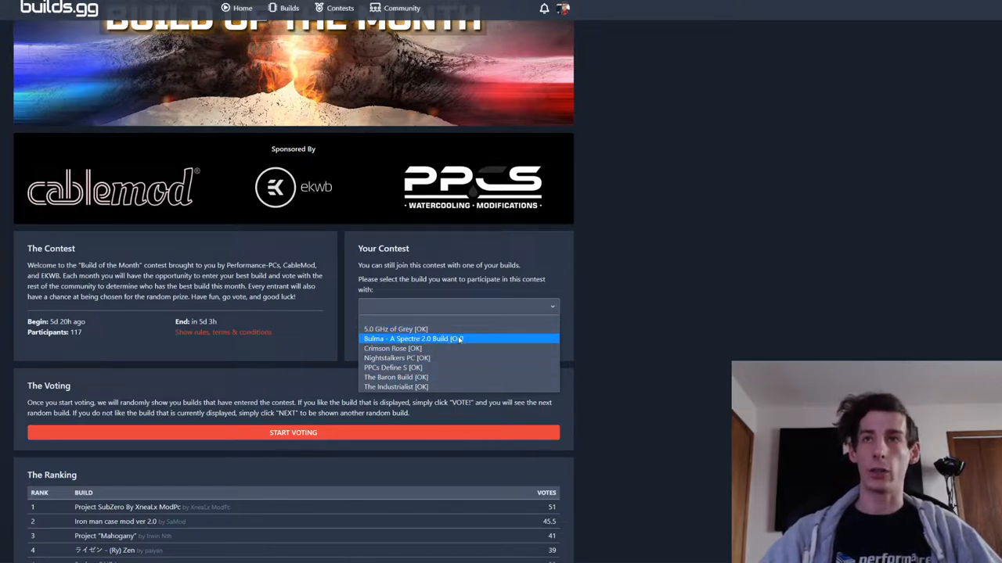
Select 'Bulma - A Spectre 2.0 Build' in the Your Contest build dropdown.
click(413, 338)
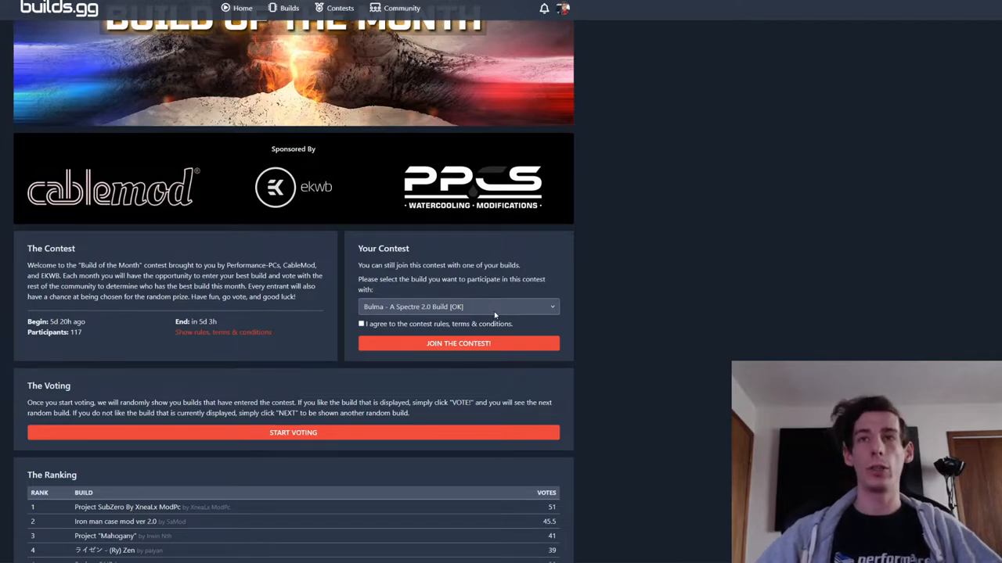
Agree to the contest rules and join the contest with the Bulma build.
click(360, 323)
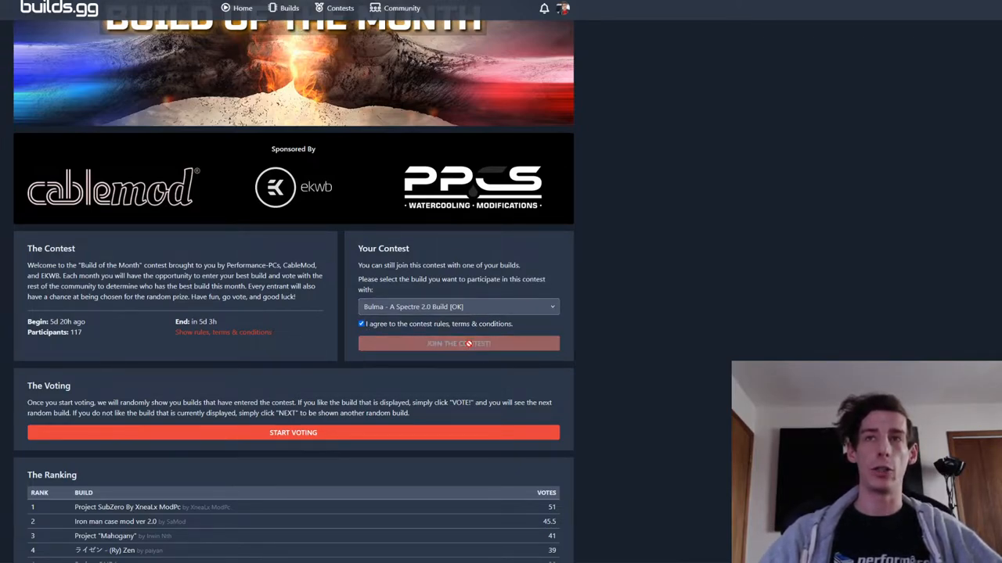
click(458, 344)
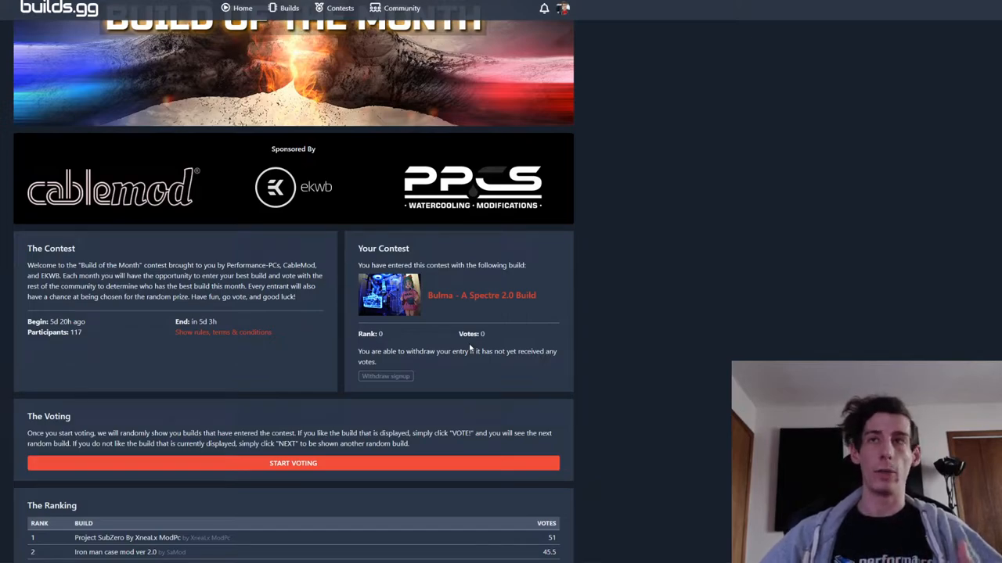
Start voting and vote for ArcticFlow, Noctua Wetbench and Project Power of EK.
scroll(down, 3)
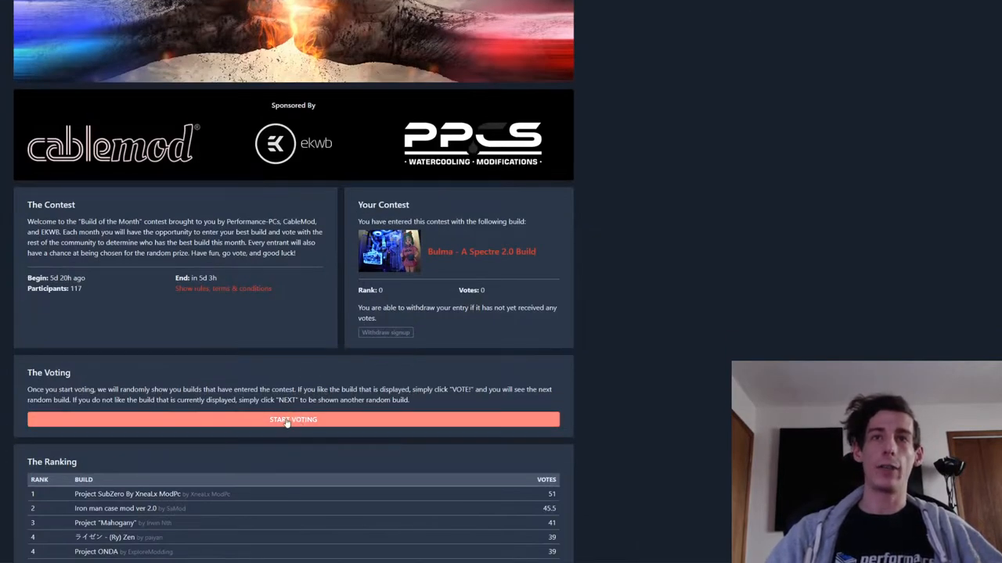
click(293, 420)
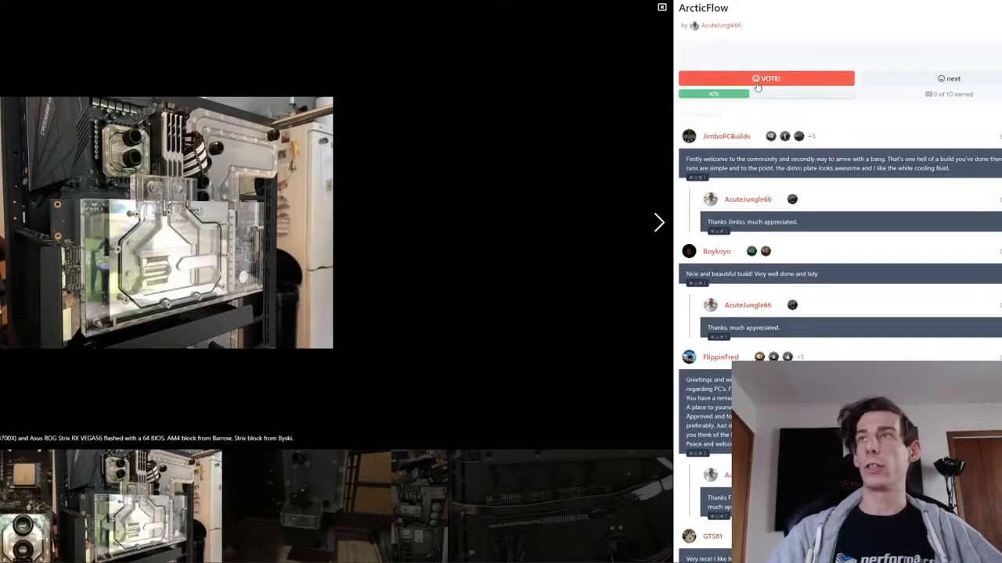
mouse_move(599, 281)
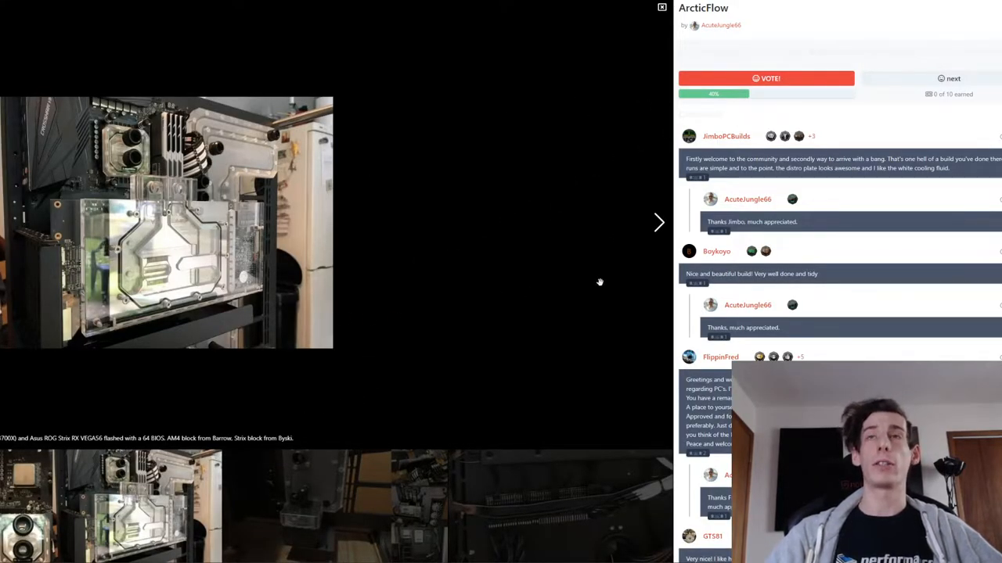
click(658, 222)
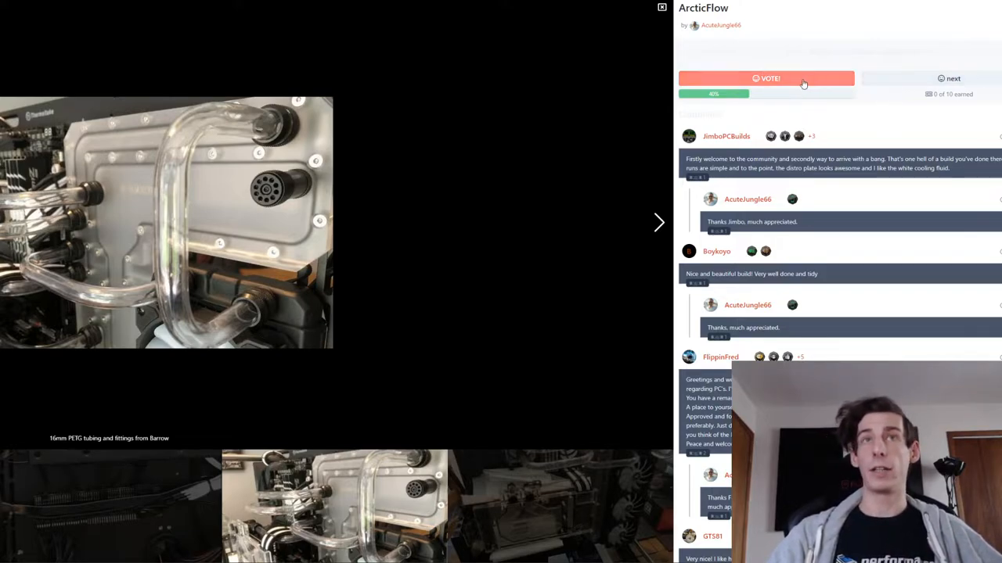
click(953, 78)
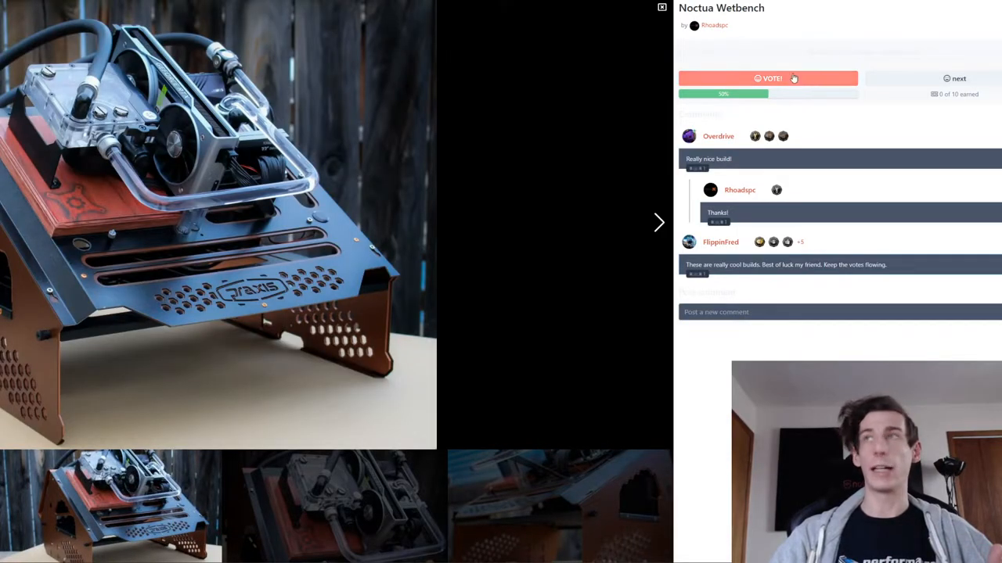
click(954, 79)
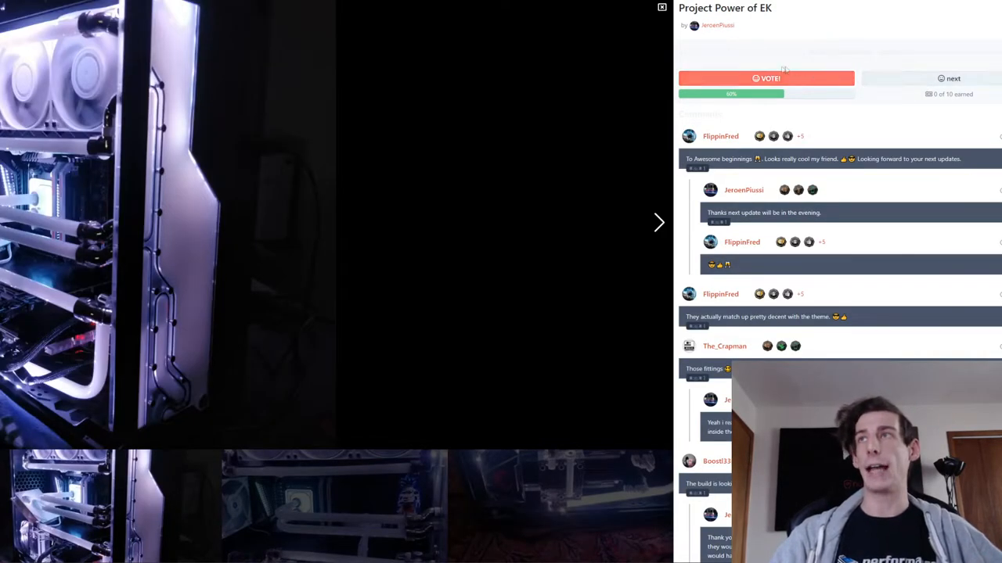
click(948, 79)
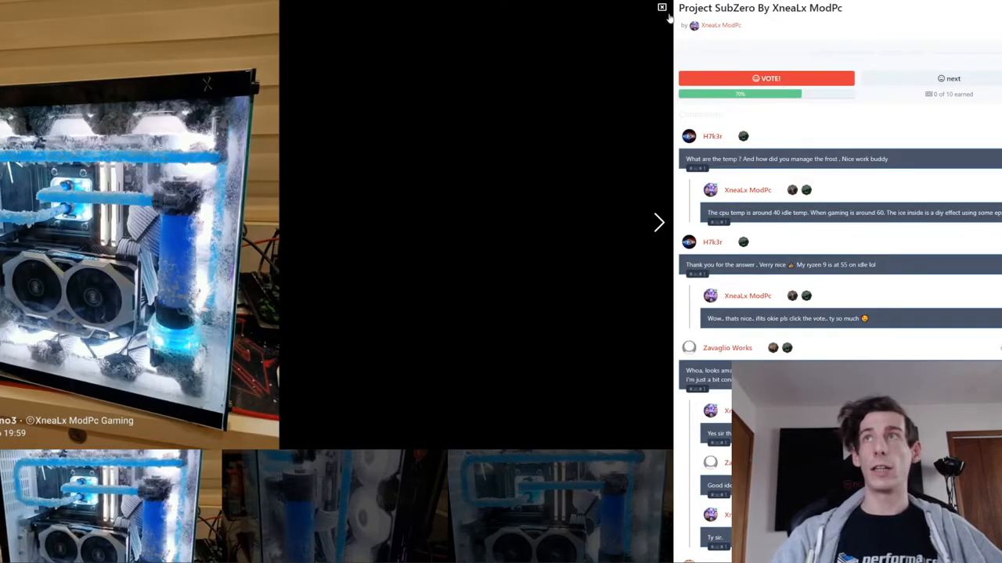
Close the voting overlay and scroll to The Ranking table led by Project SubZero.
click(661, 8)
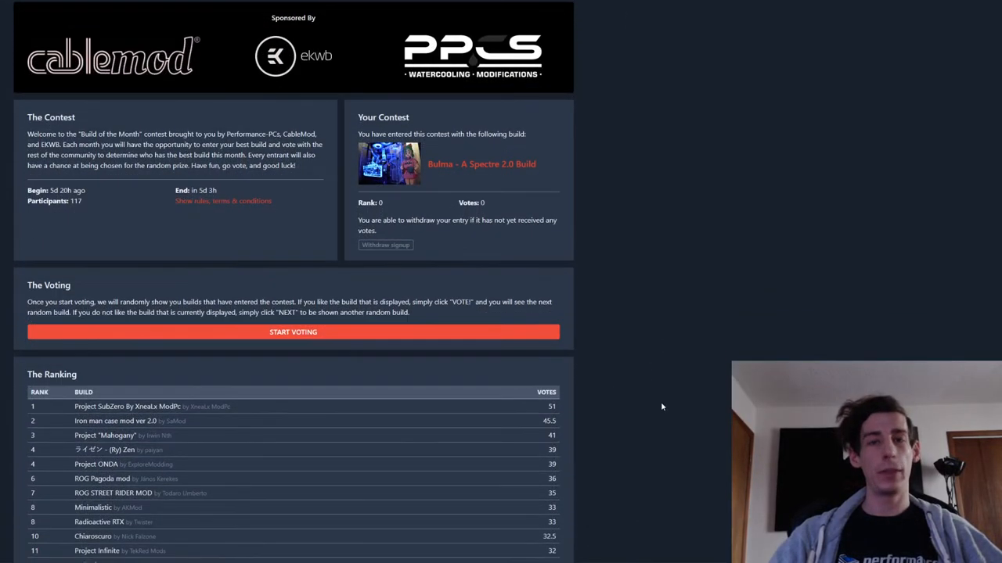
scroll(down, 3)
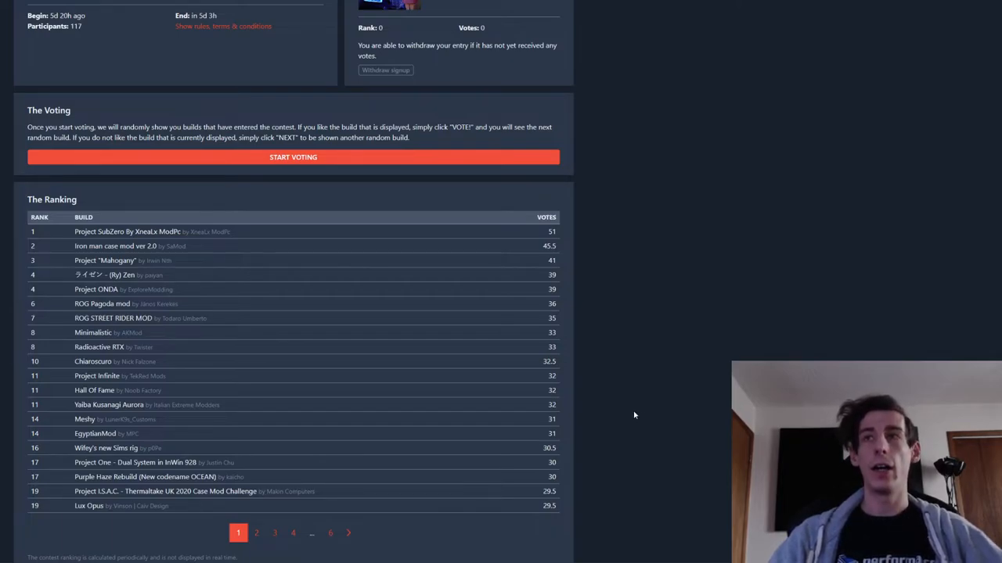
mouse_move(627, 412)
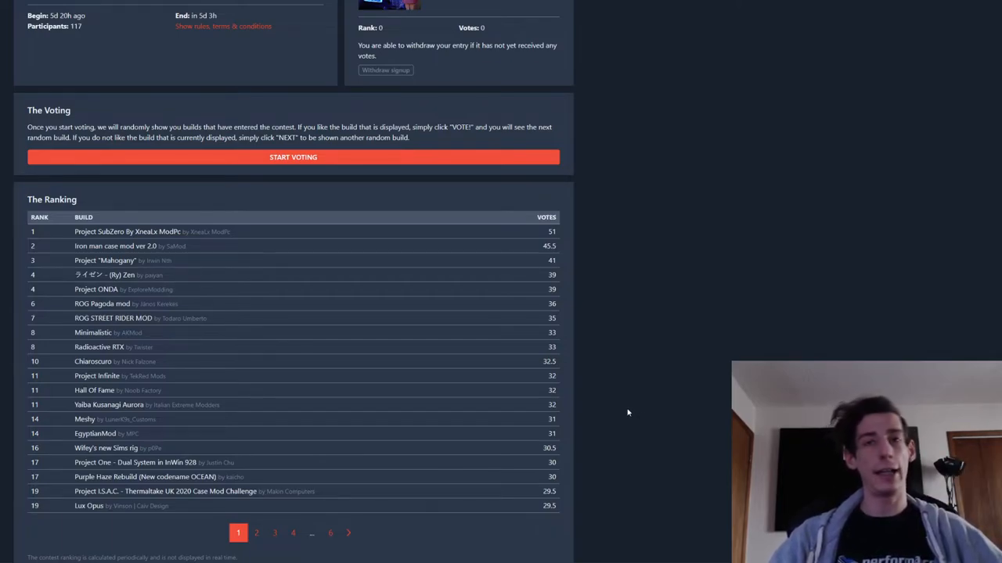